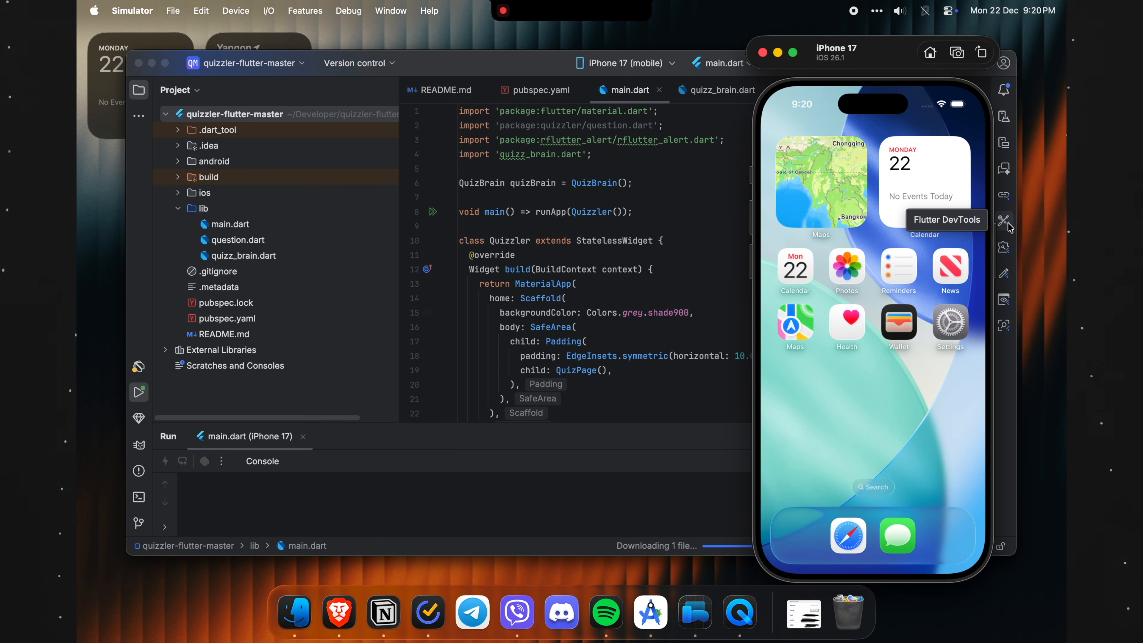
# Step: Launch the quizzler app in debug mode on the iPhone 17 simulator and let the Xcode build finish
pyautogui.click(138, 391)
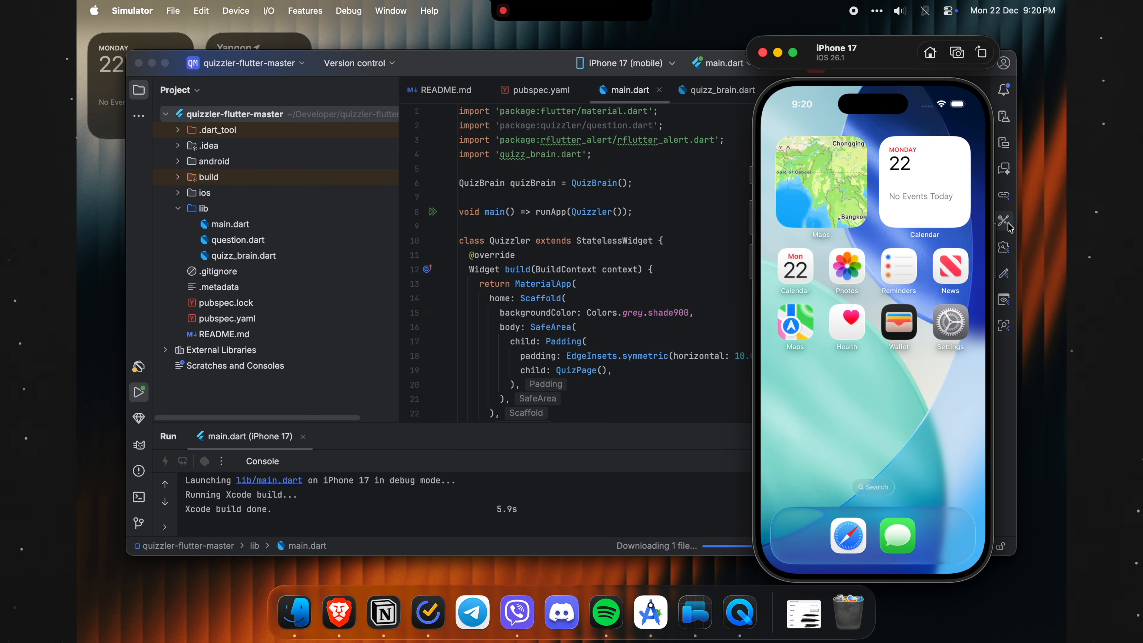